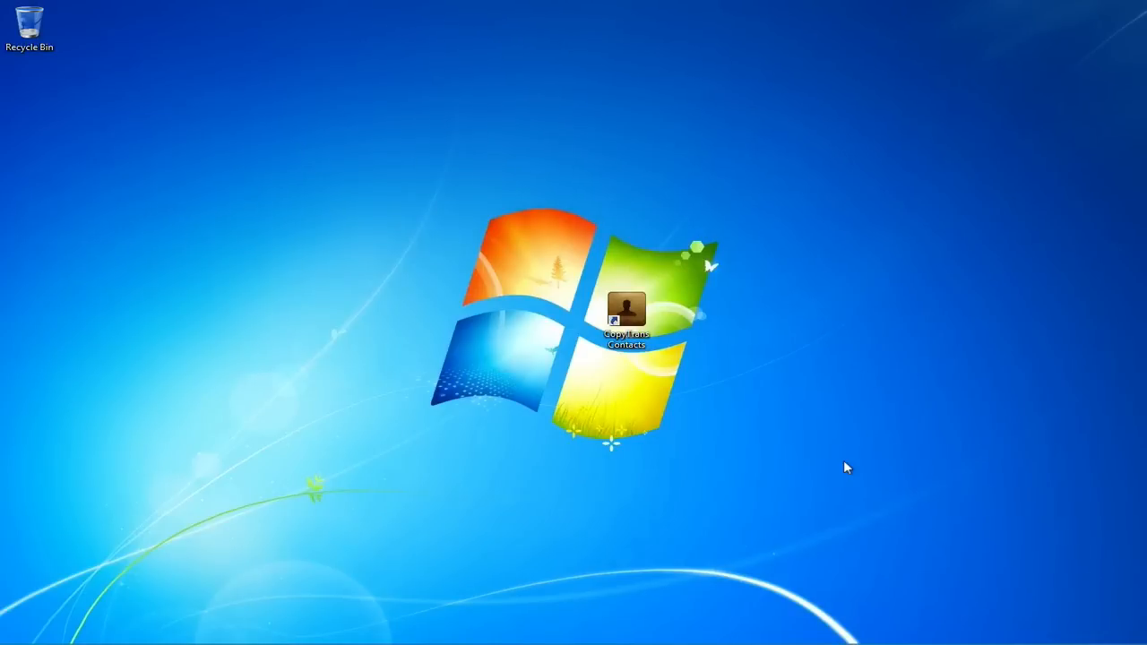
# Step: Launch CopyTrans Contacts from its desktop shortcut
pyautogui.click(627, 319)
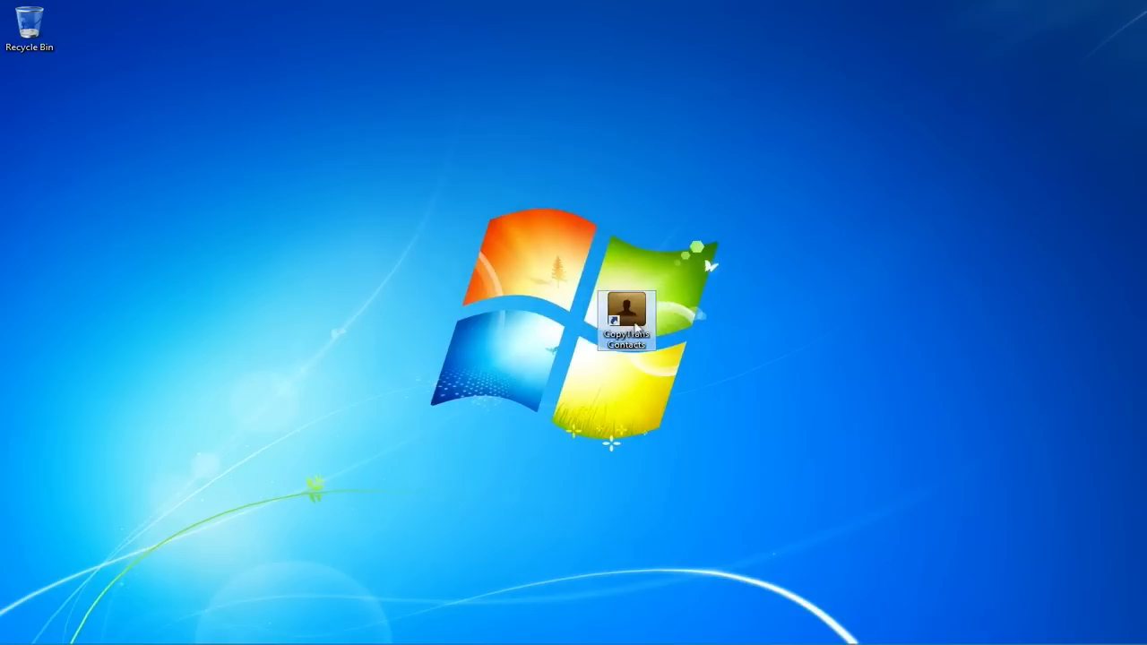
pyautogui.doubleClick(625, 319)
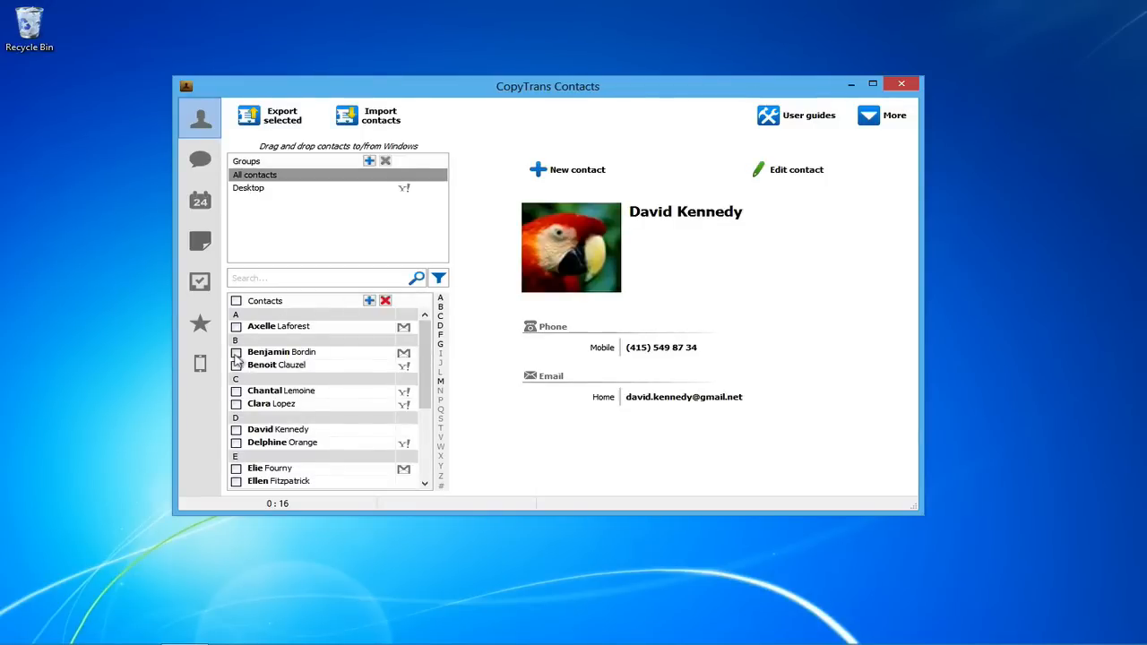
pyautogui.scroll(-3)
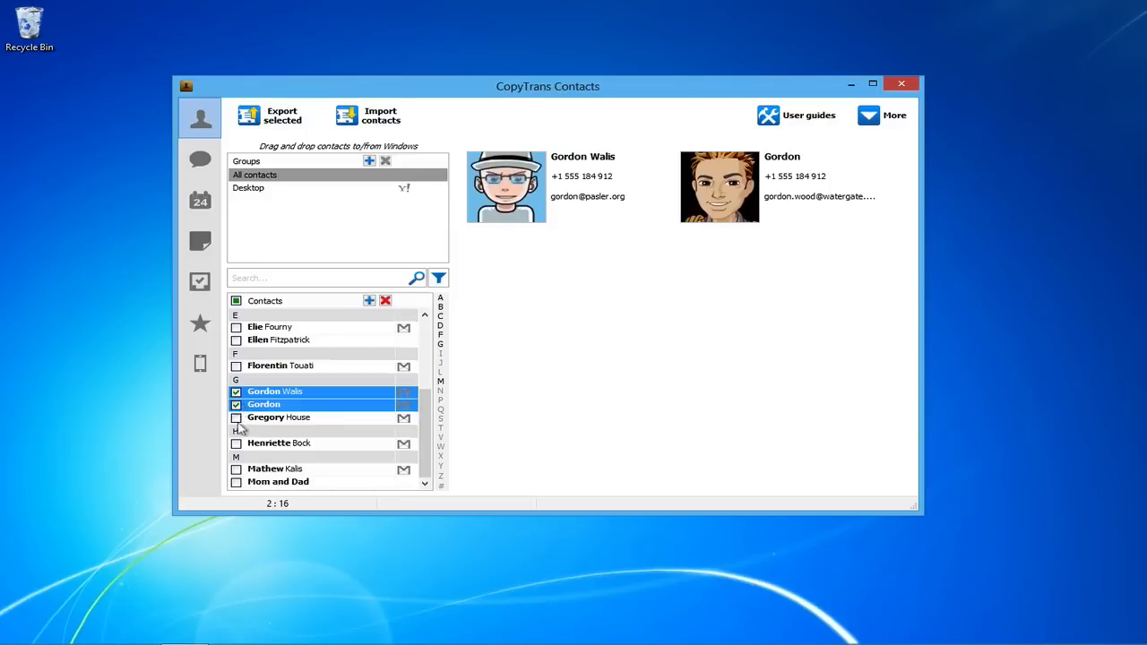
pyautogui.click(236, 417)
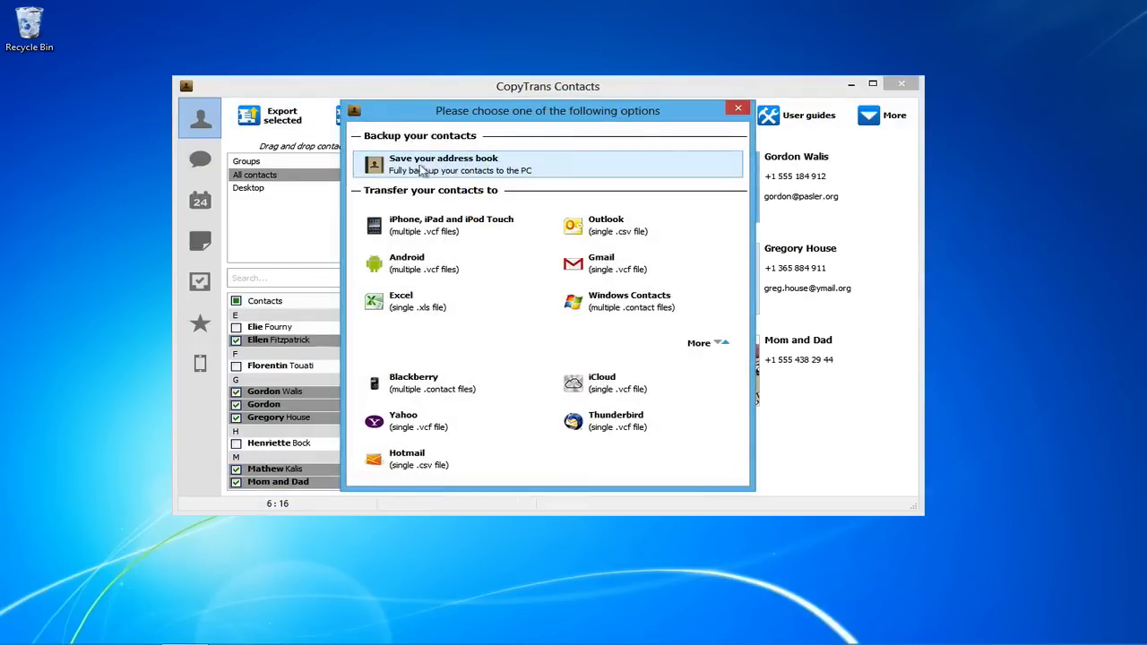
# Step: Back up the six contacts as vCard files into the Contacts folder on iPhone 4CDMA
pyautogui.click(443, 165)
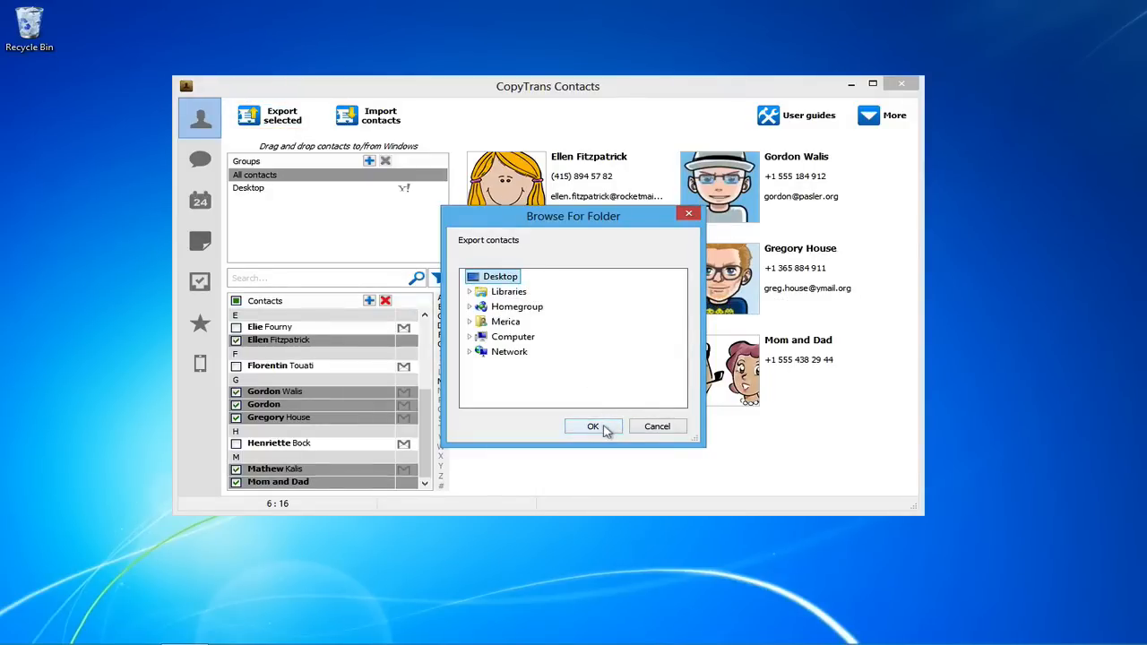
pyautogui.click(591, 427)
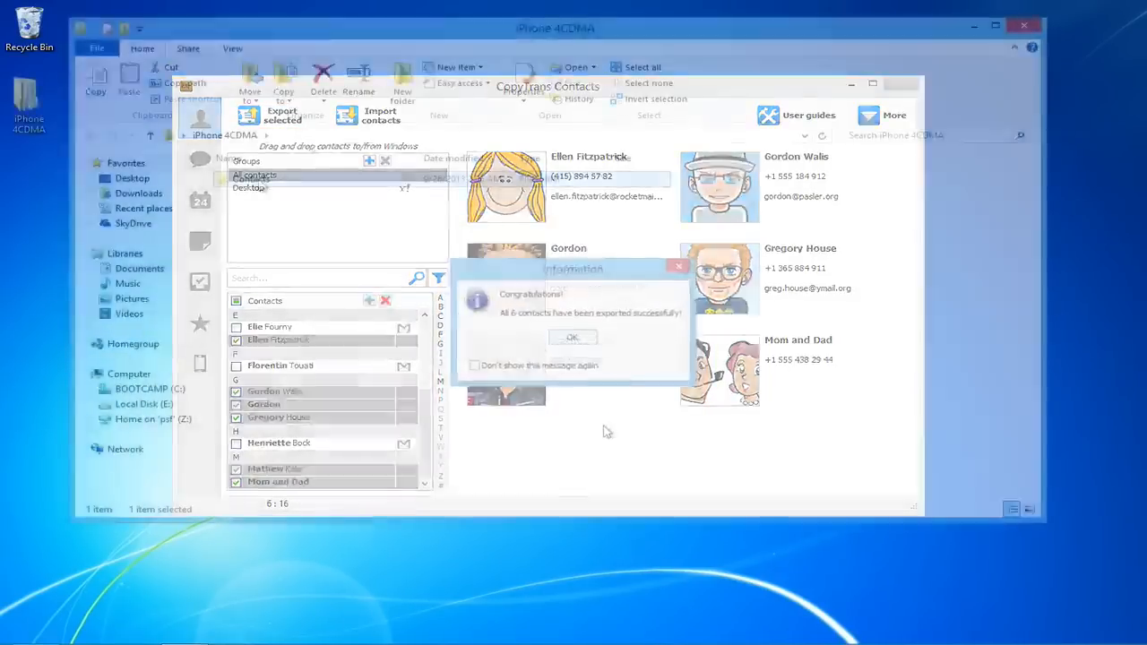
pyautogui.click(573, 336)
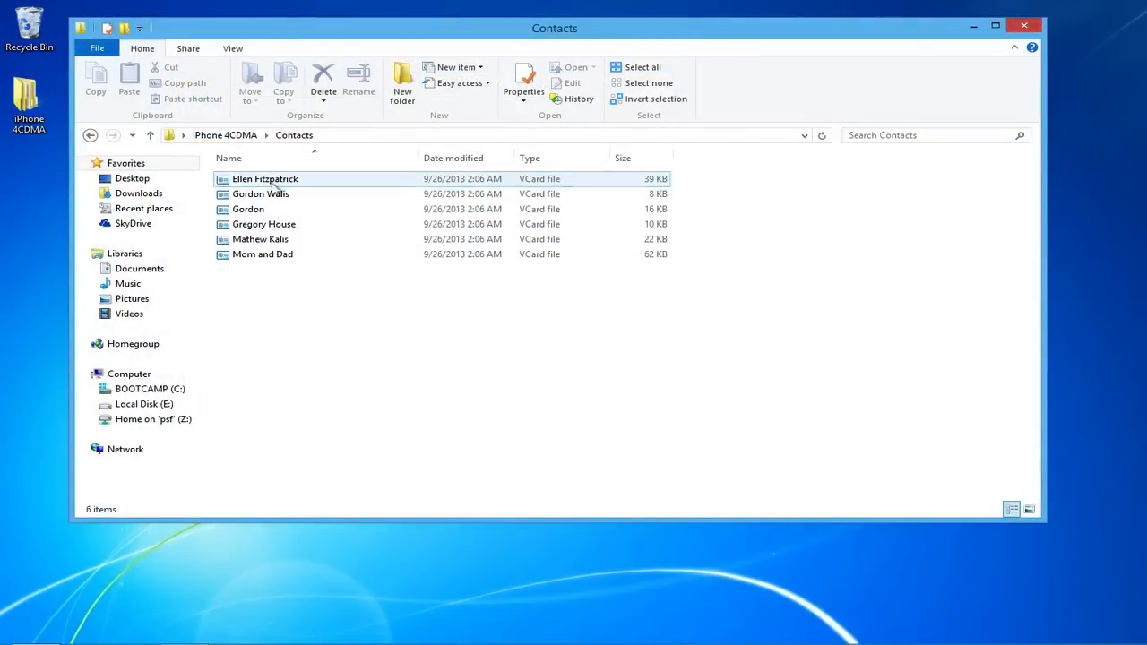
pyautogui.click(457, 341)
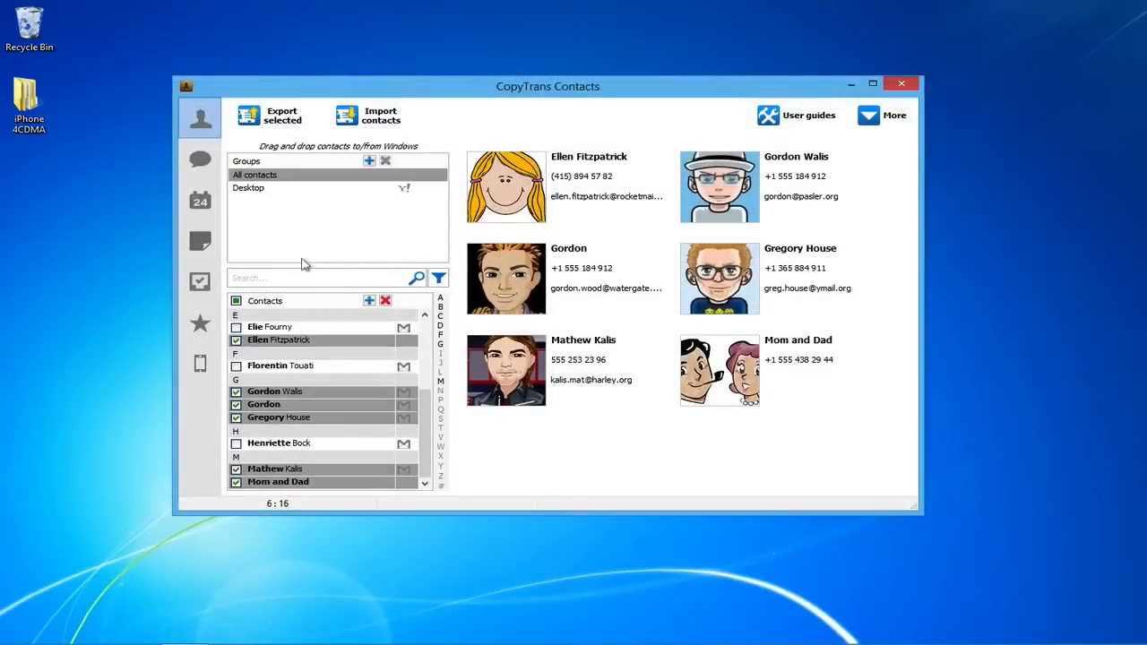
pyautogui.moveTo(201, 242)
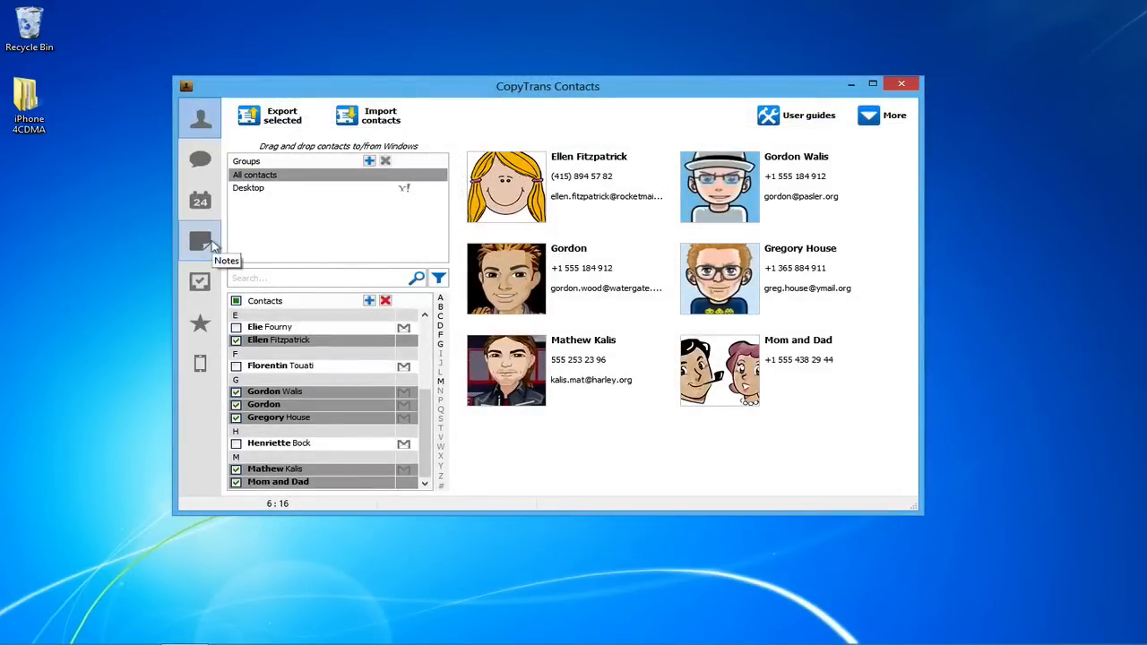
# Step: Select all iPhone notes and export them into a Notes folder on the PC
pyautogui.click(201, 240)
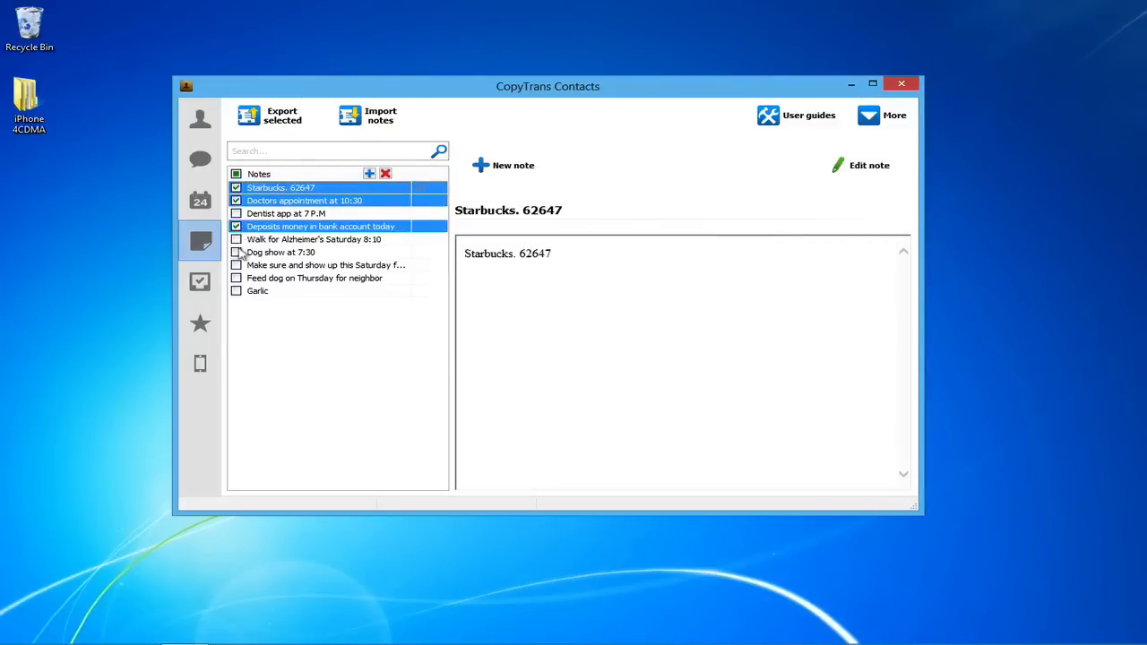
pyautogui.click(236, 251)
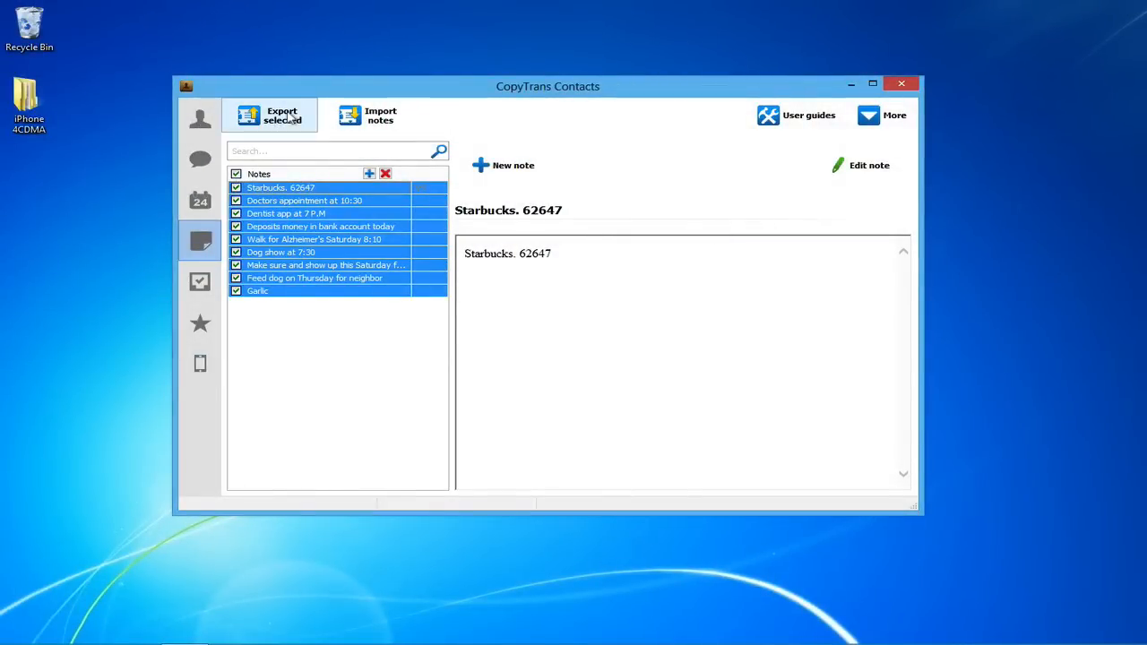
pyautogui.click(281, 115)
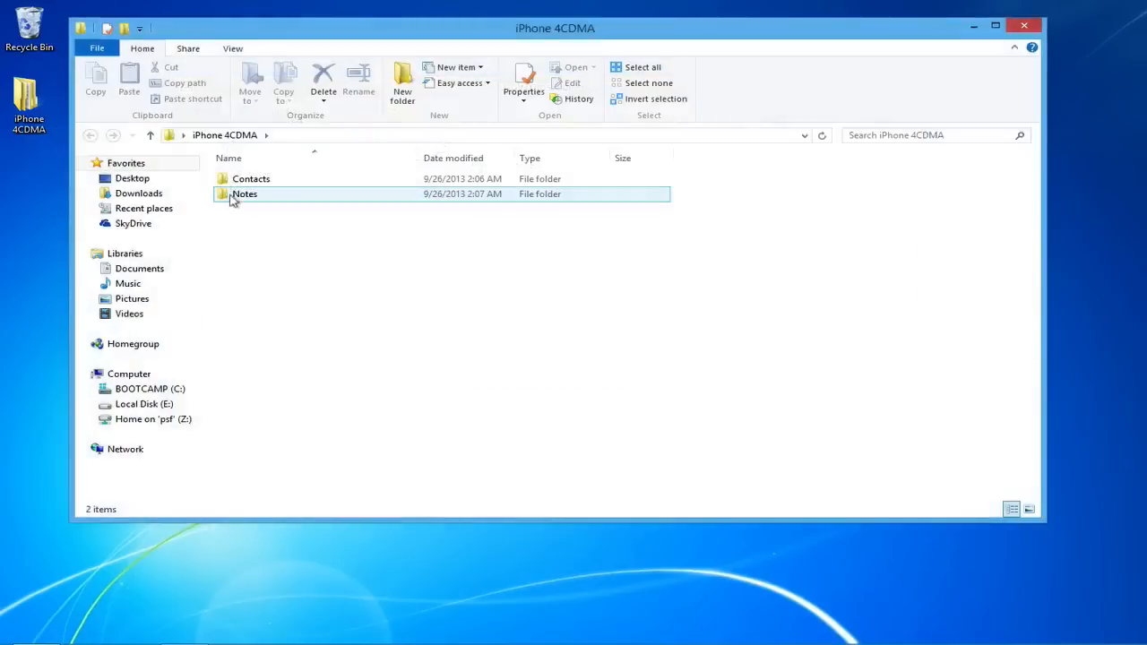
# Step: Open the exported Notes folder inside iPhone 4CDMA
pyautogui.doubleClick(244, 193)
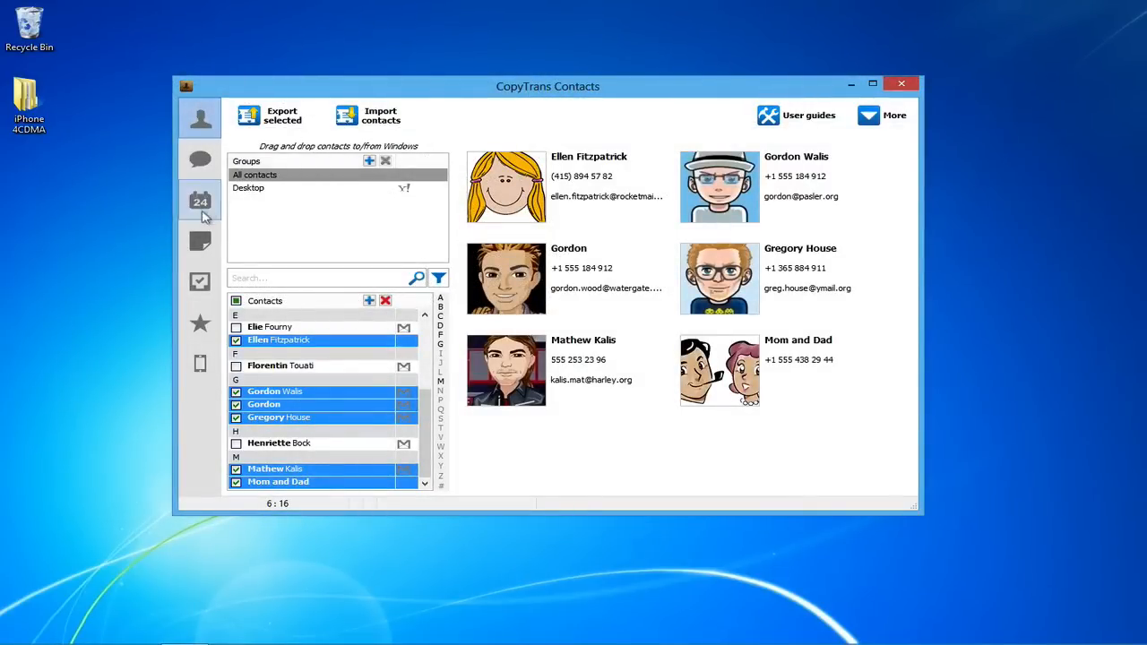
# Step: Select all iPhone calendars and export them to the Desktop destination
pyautogui.click(201, 200)
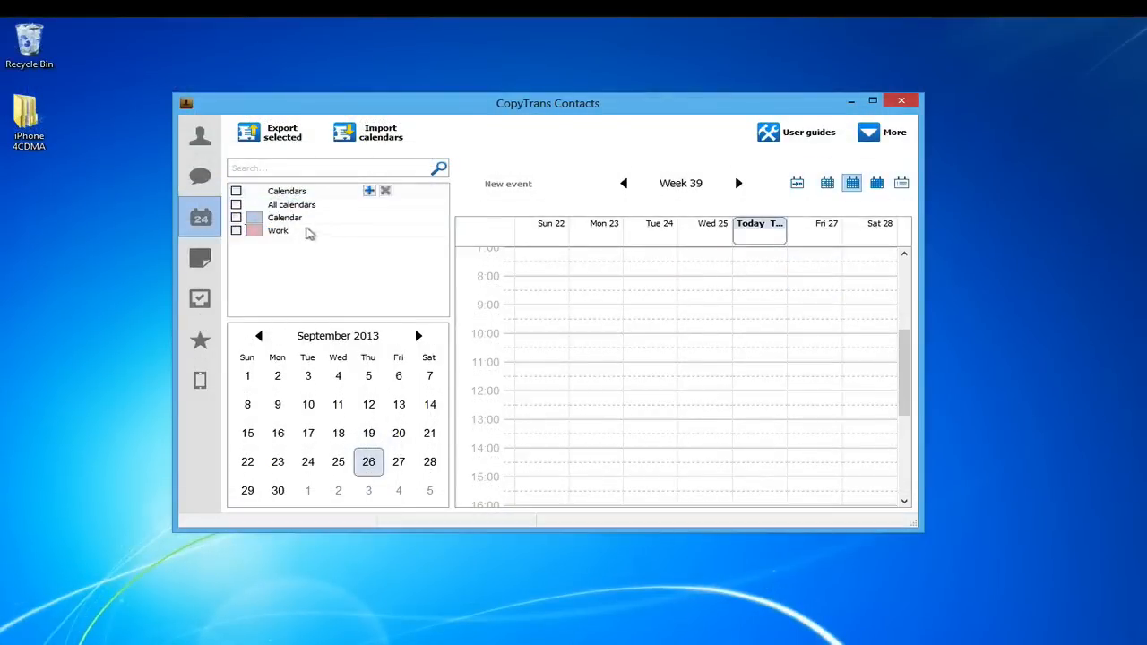
pyautogui.click(237, 217)
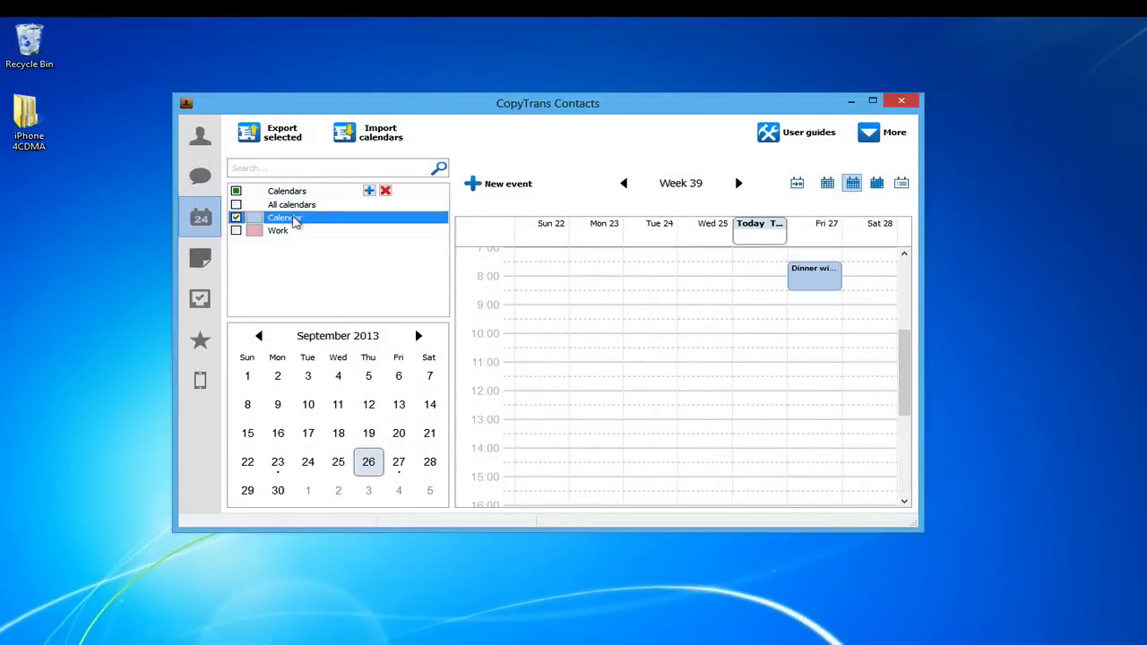
pyautogui.click(236, 204)
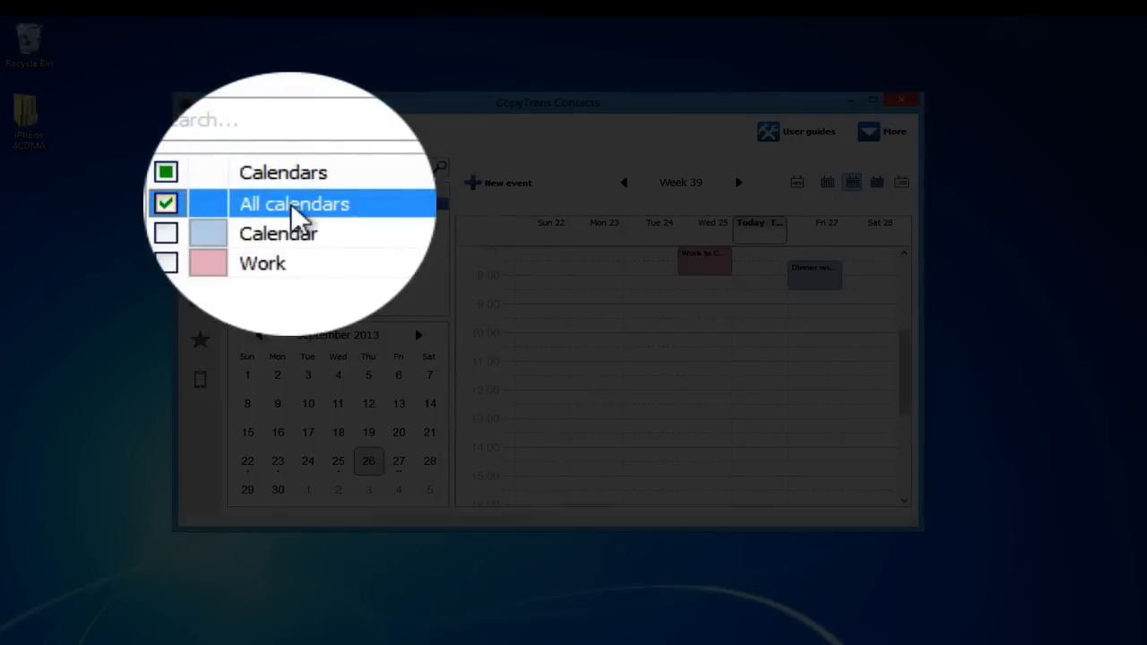
pyautogui.click(281, 132)
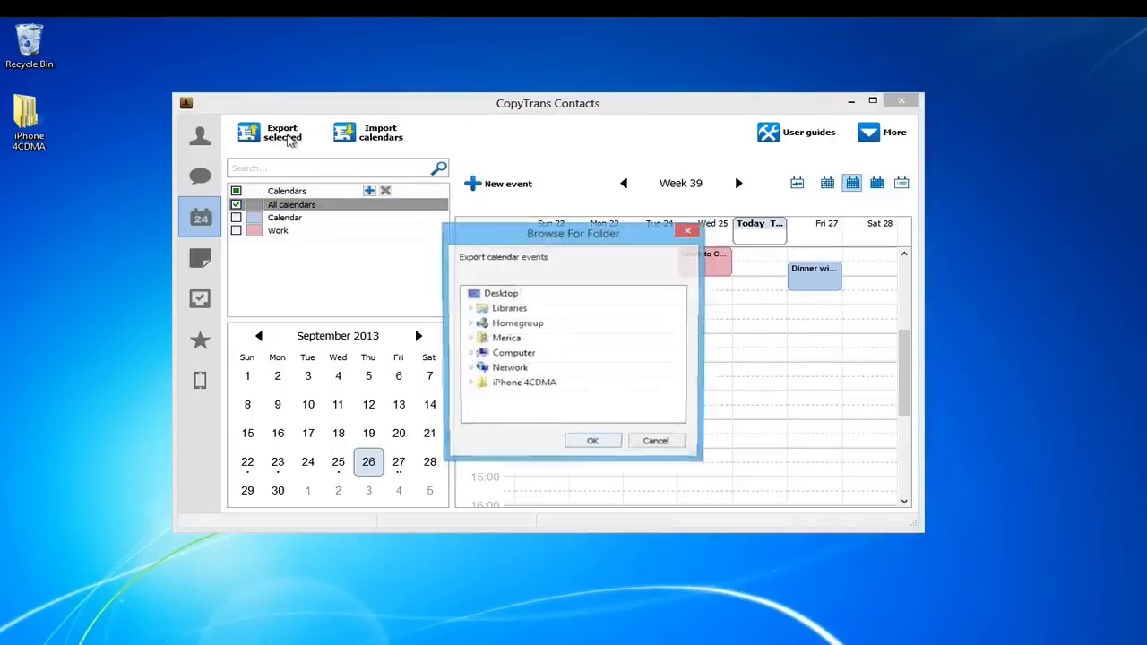
pyautogui.click(500, 294)
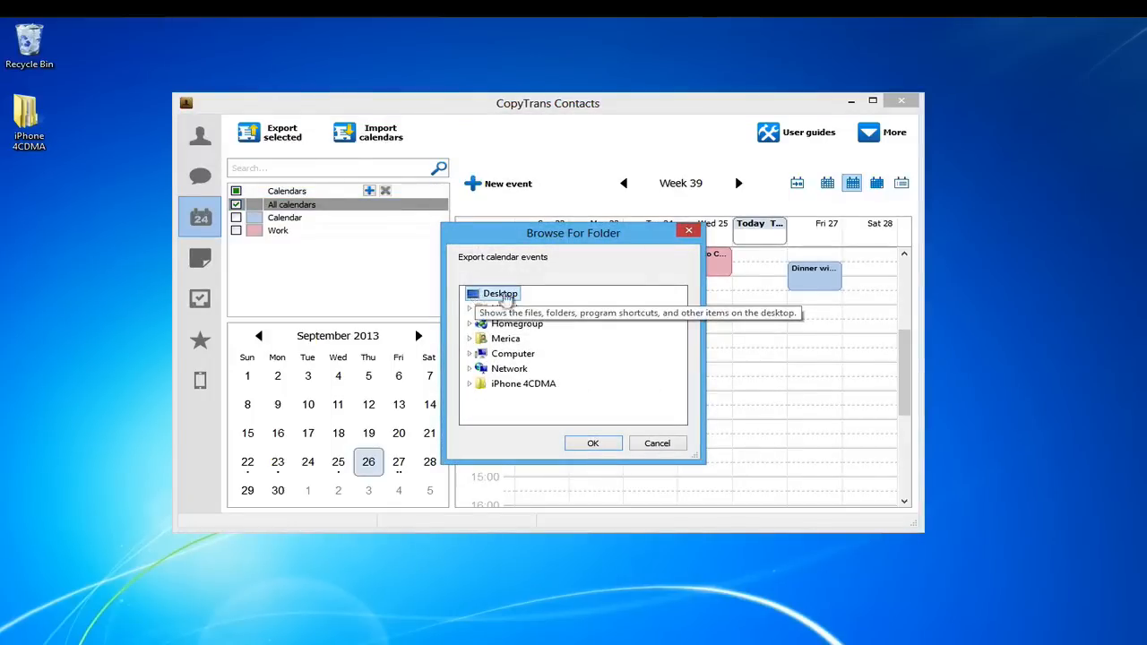
pyautogui.click(591, 442)
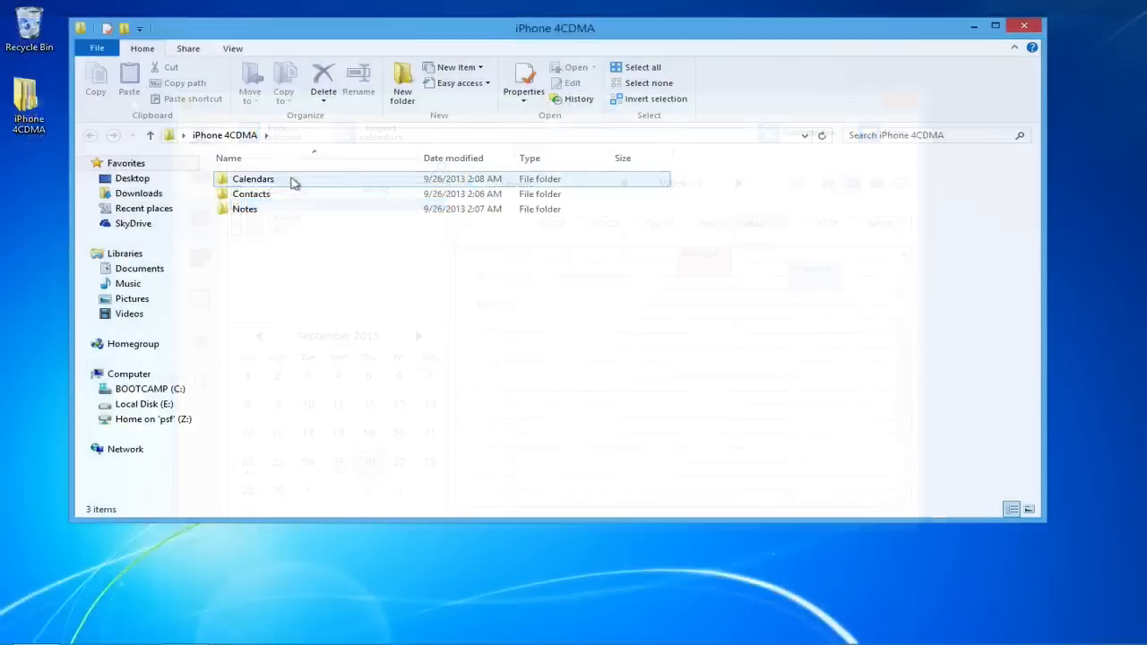
# Step: Check the new Calendars folder, then return to the contacts list
pyautogui.doubleClick(253, 180)
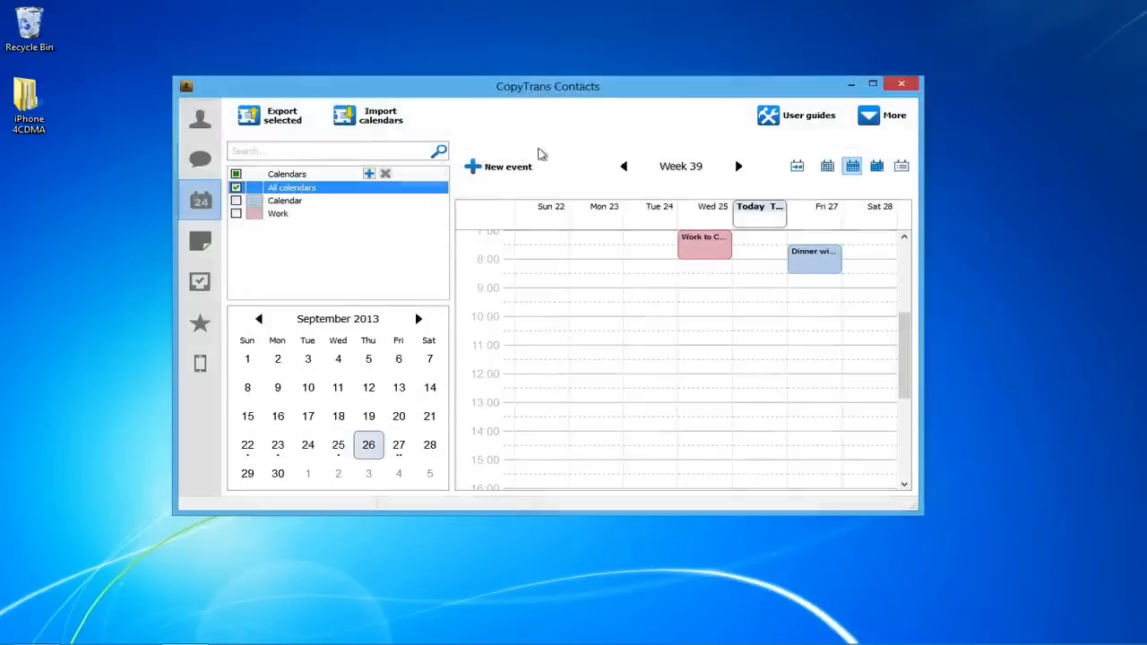
pyautogui.click(199, 118)
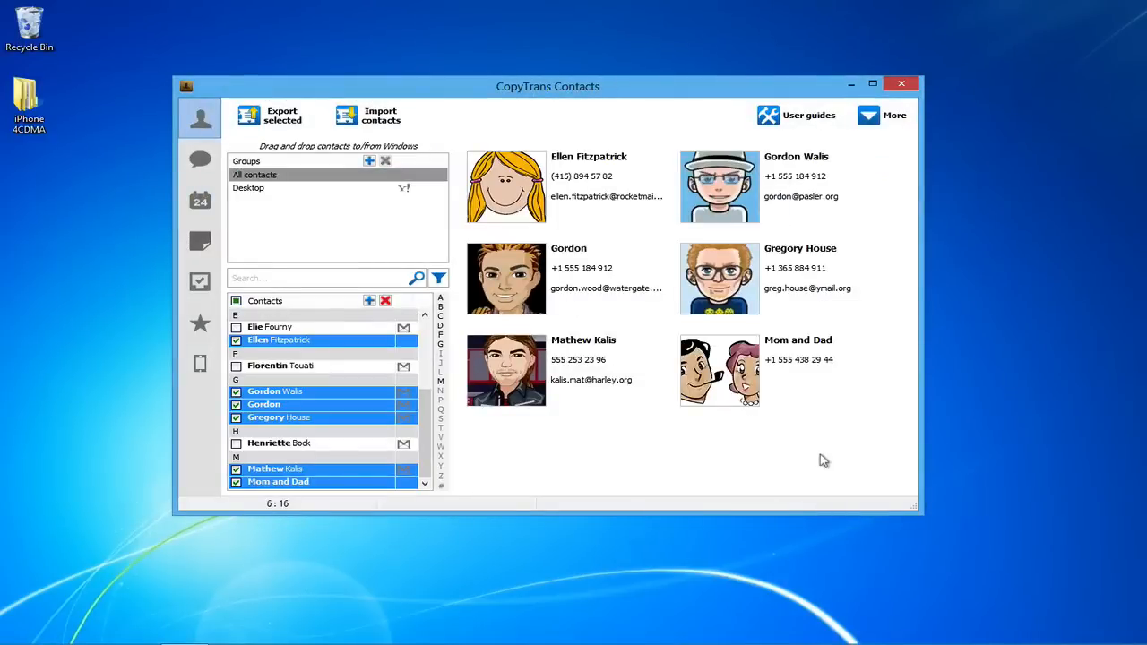